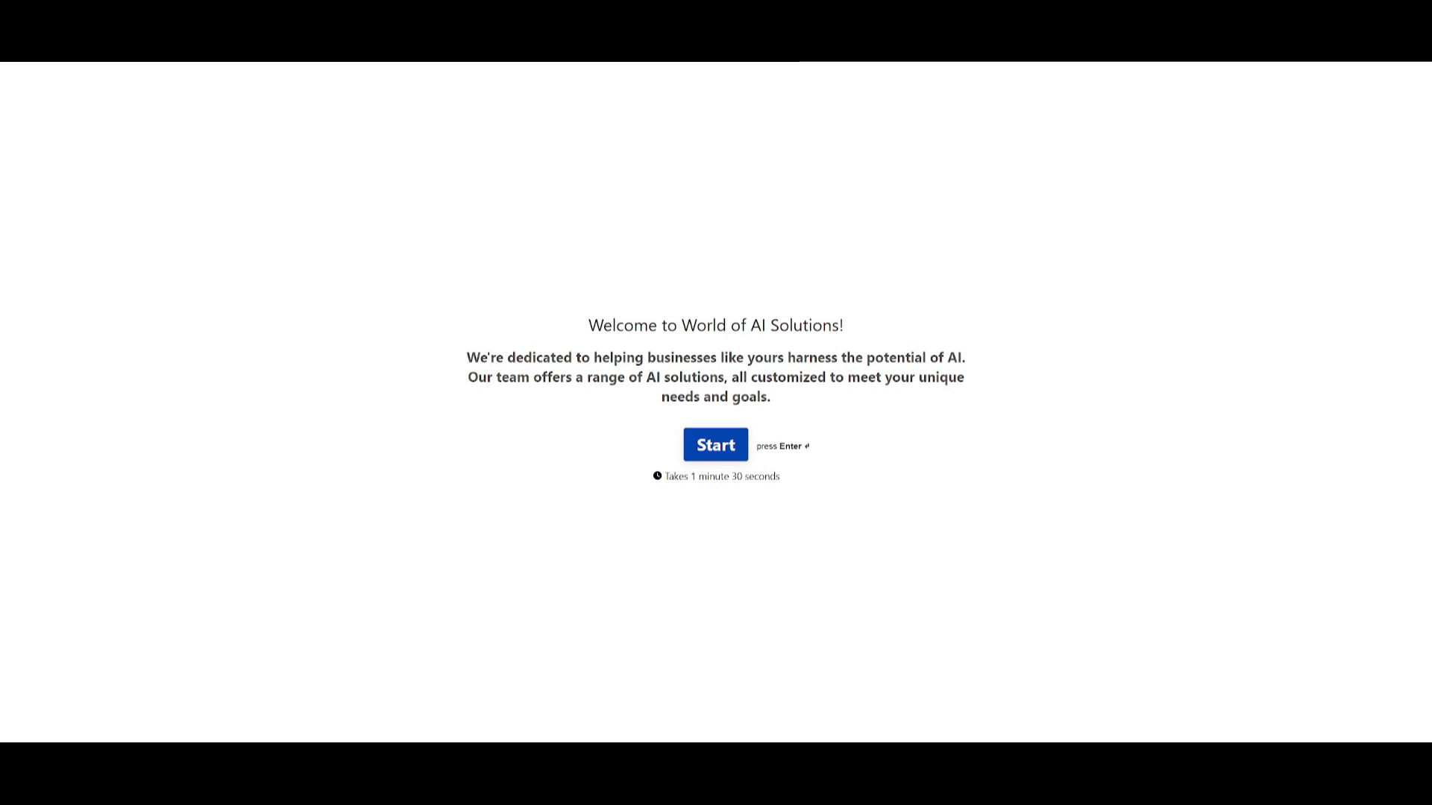
Join the Moshi queue and run a live voice session until Moshi's greeting appears in the transcript
click(714, 444)
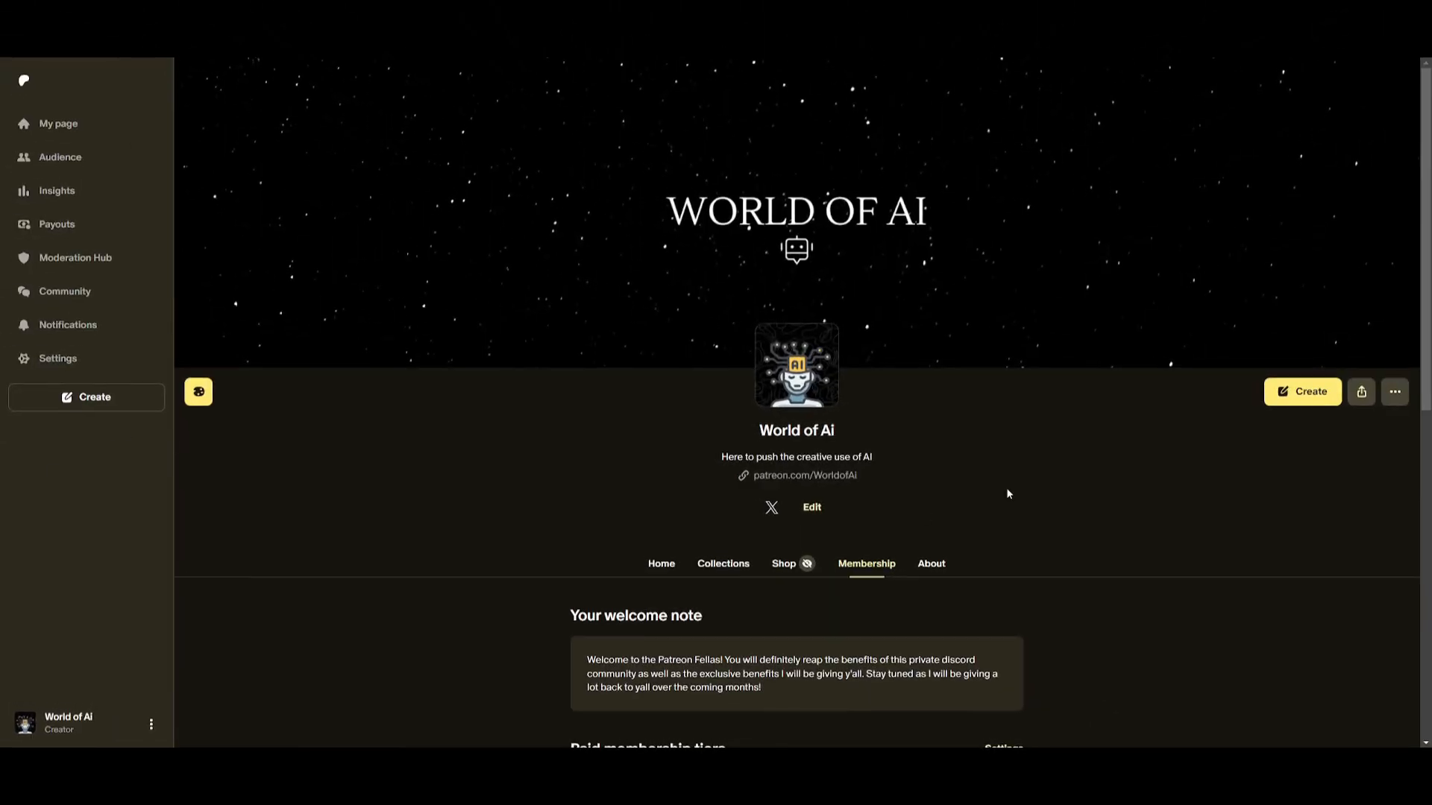
mouse_move(560, 289)
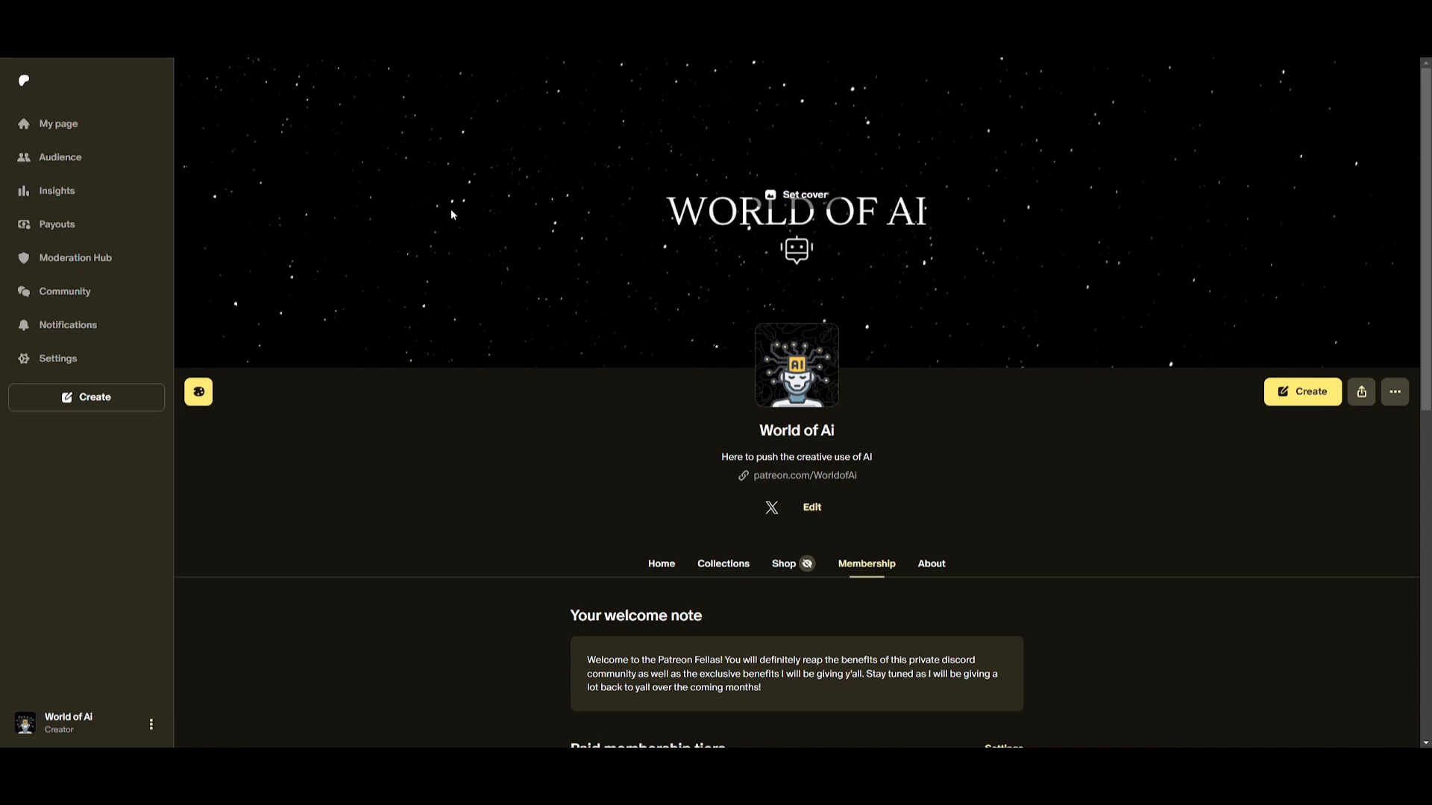
mouse_move(450, 215)
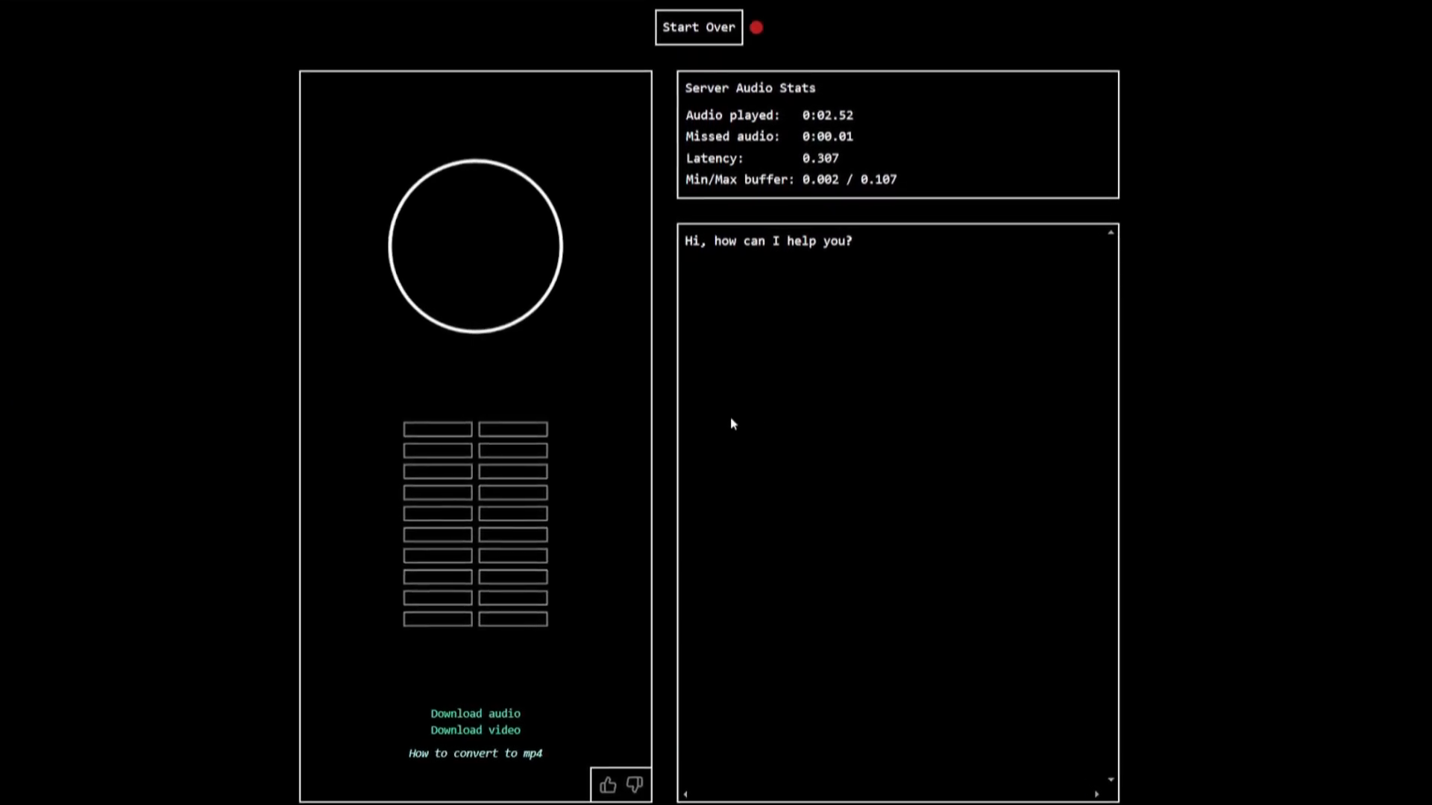
scroll(down, 3)
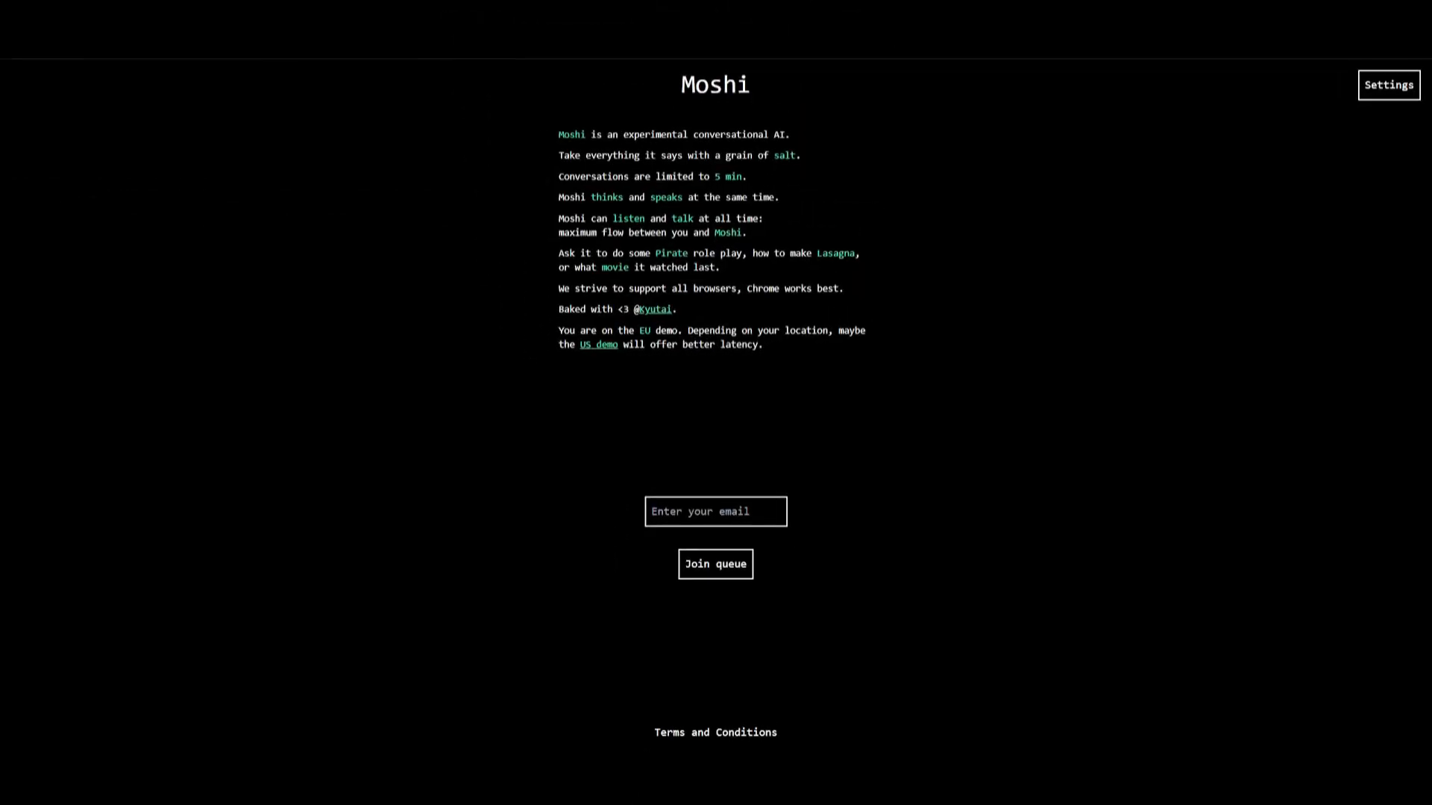
mouse_move(243, 98)
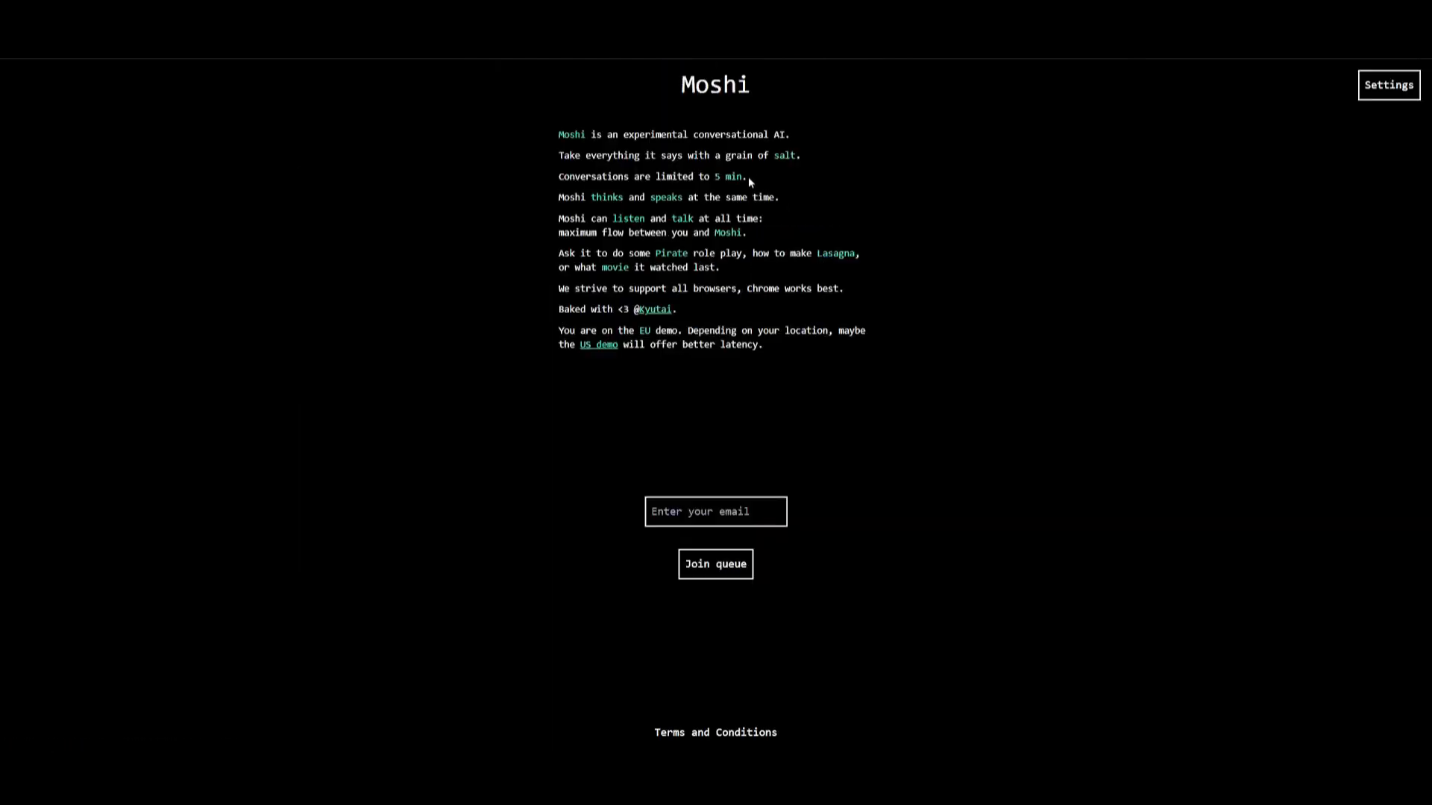
mouse_move(1178, 460)
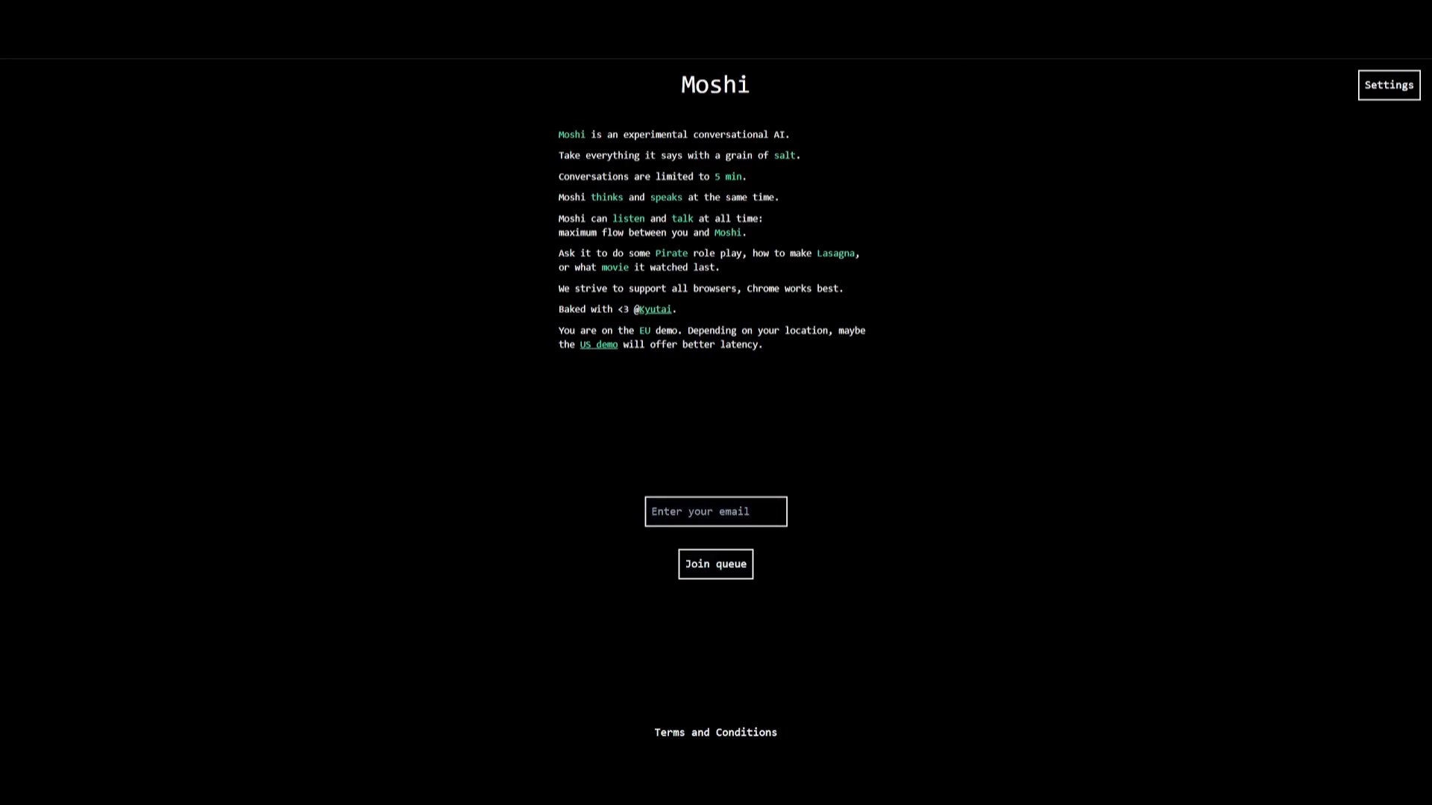
Leave the Moshi demo and scroll through recent WorldofAi posts, including the GraphRAG and Gorilla LLM ones
click(714, 564)
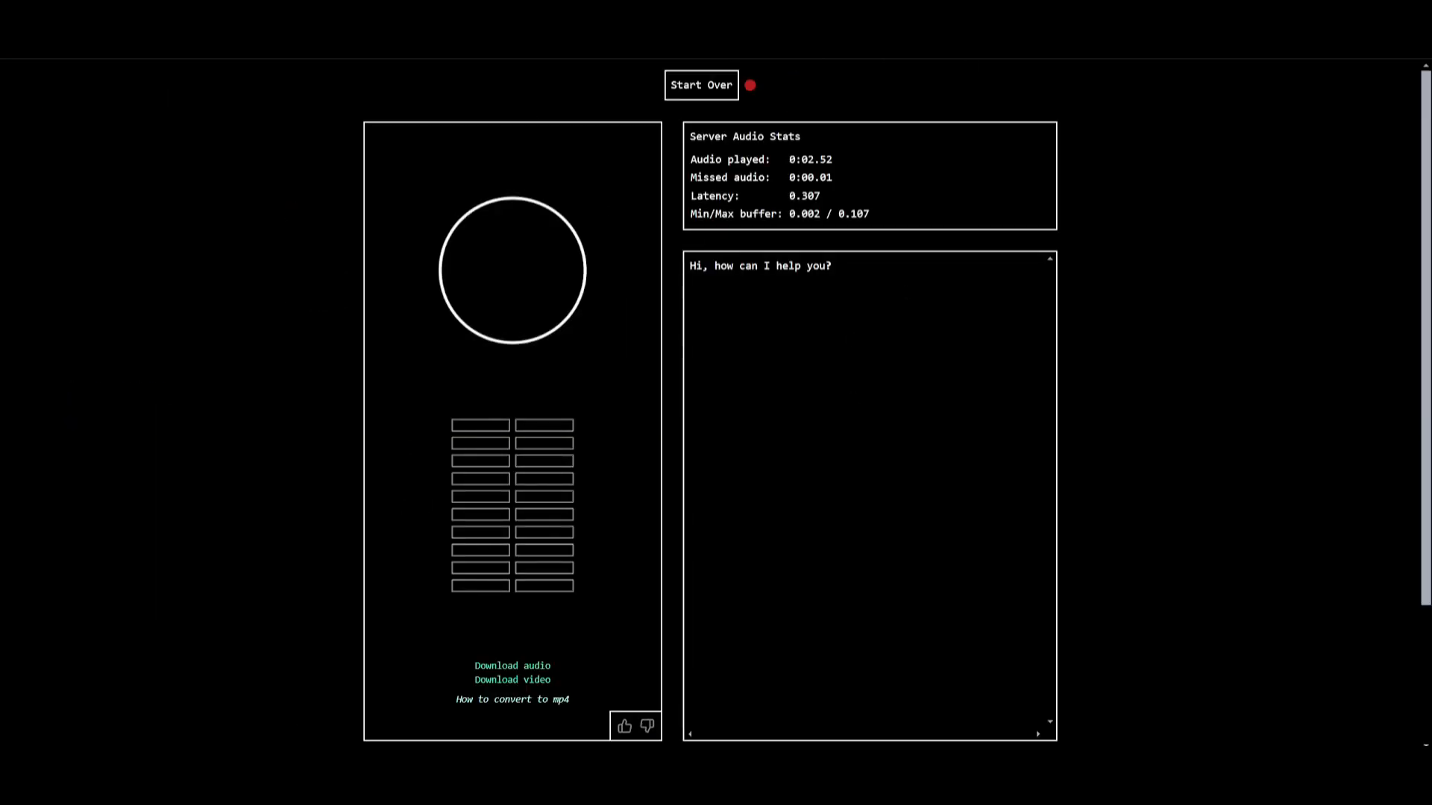
click(701, 84)
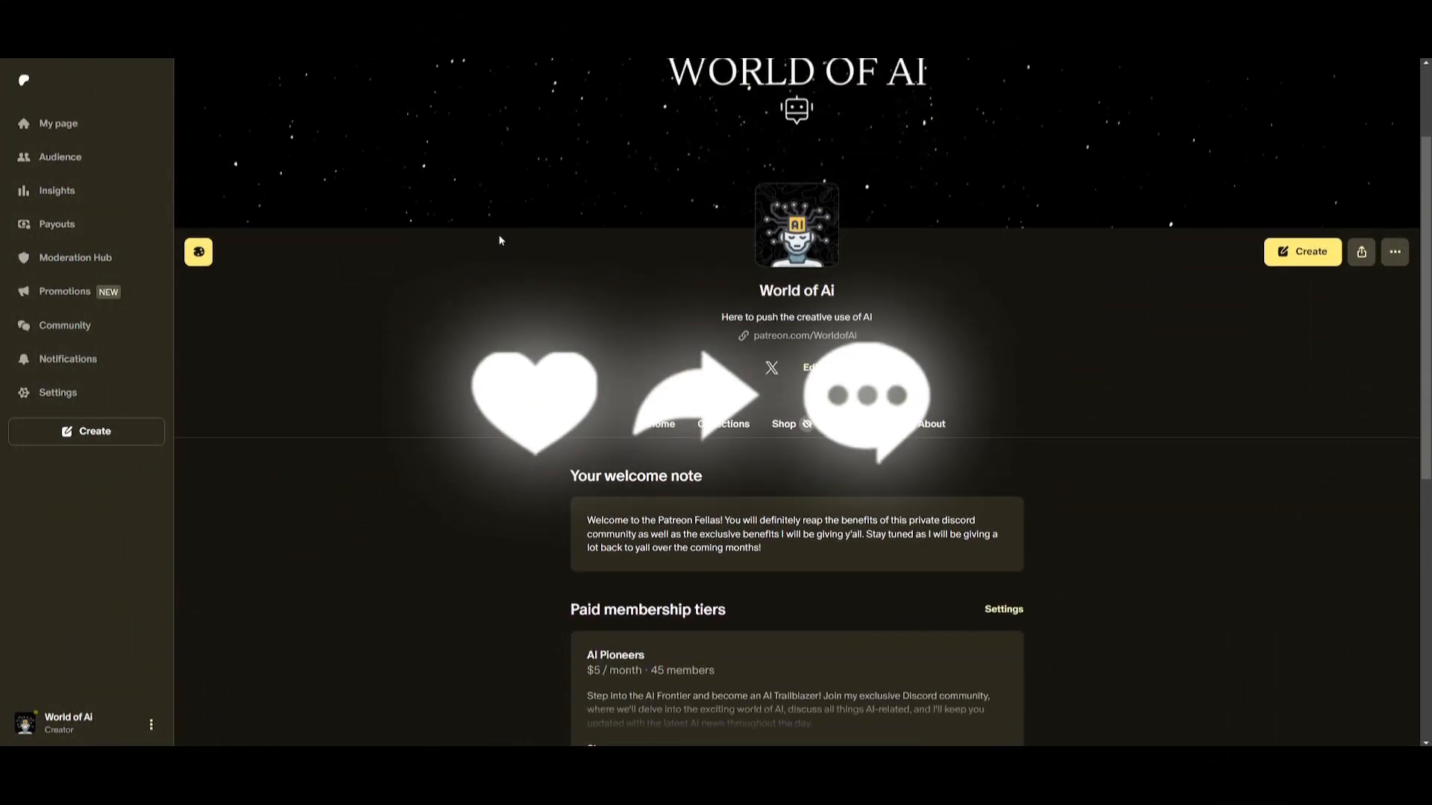
scroll(down, 3)
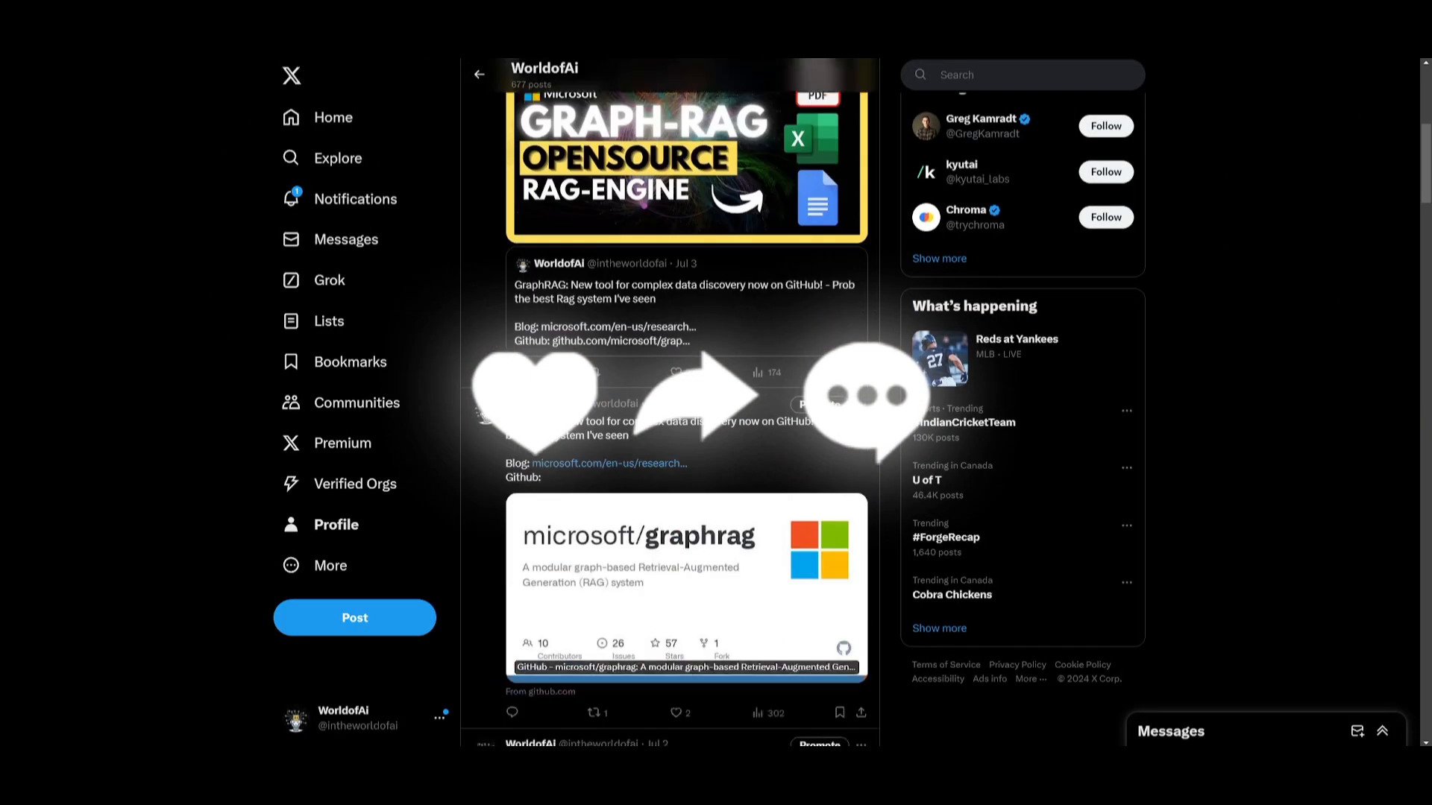
scroll(down, 3)
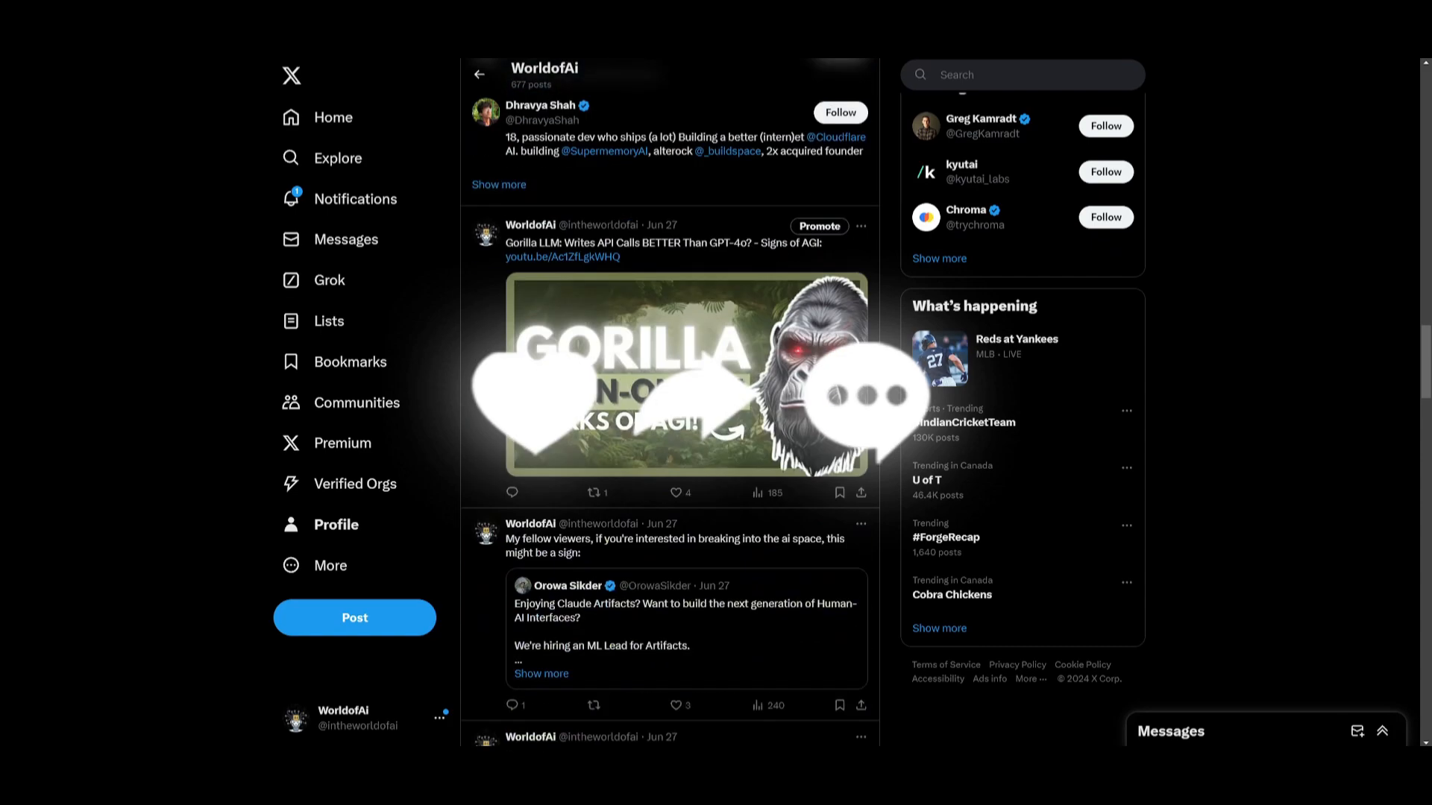
scroll(down, 3)
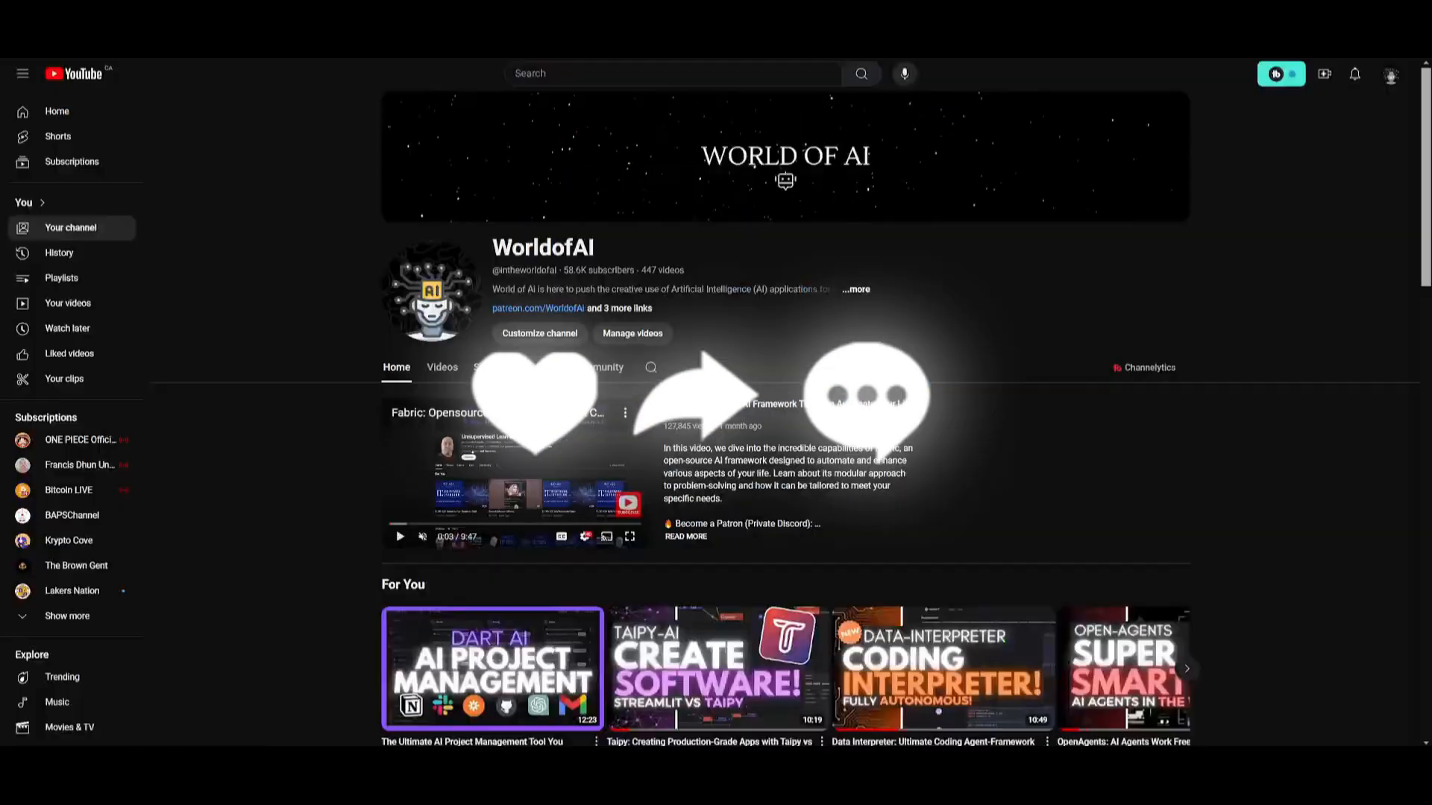
Show the WorldofAi channel's Videos list and scroll back to uploads from about three months ago
click(442, 367)
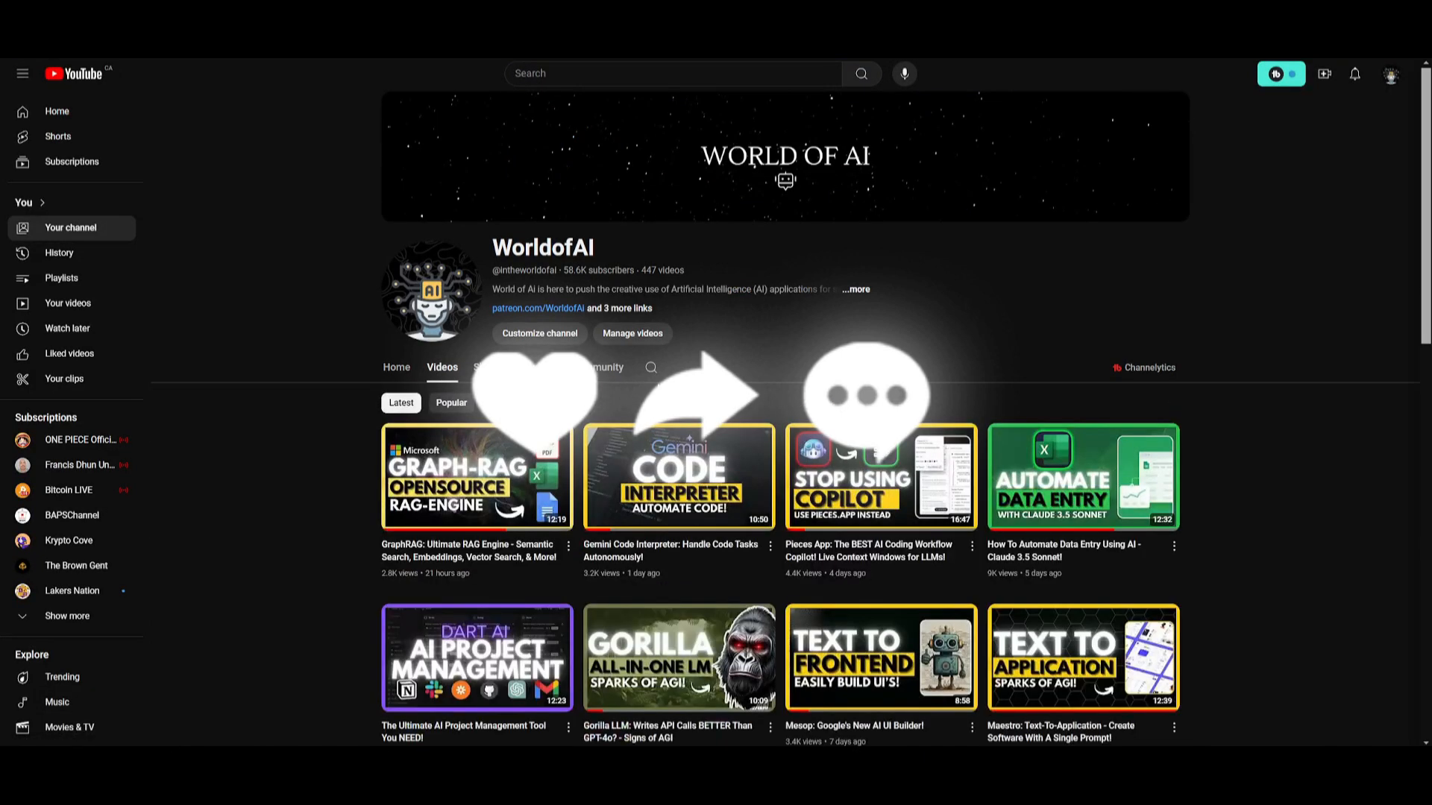
scroll(down, 3)
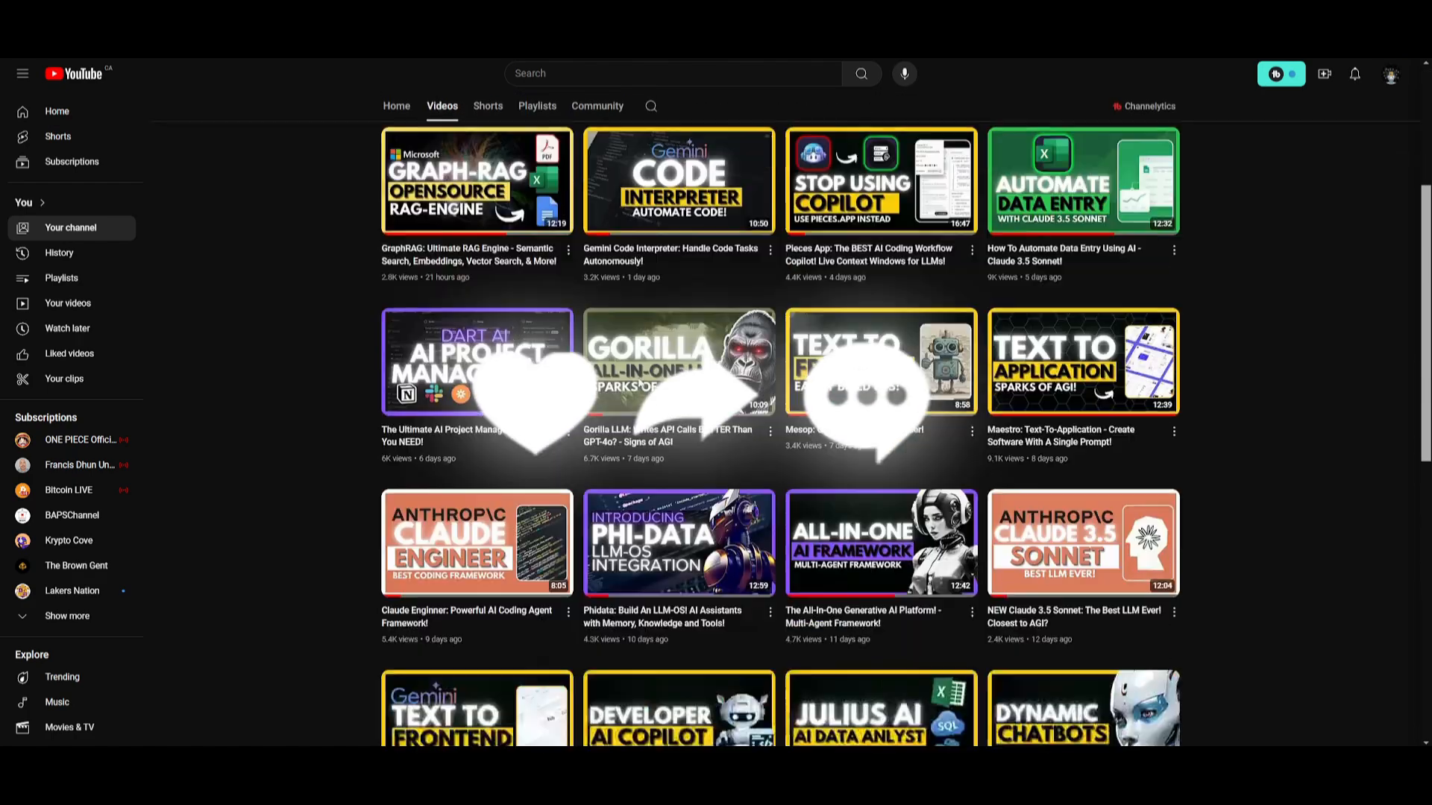
scroll(down, 3)
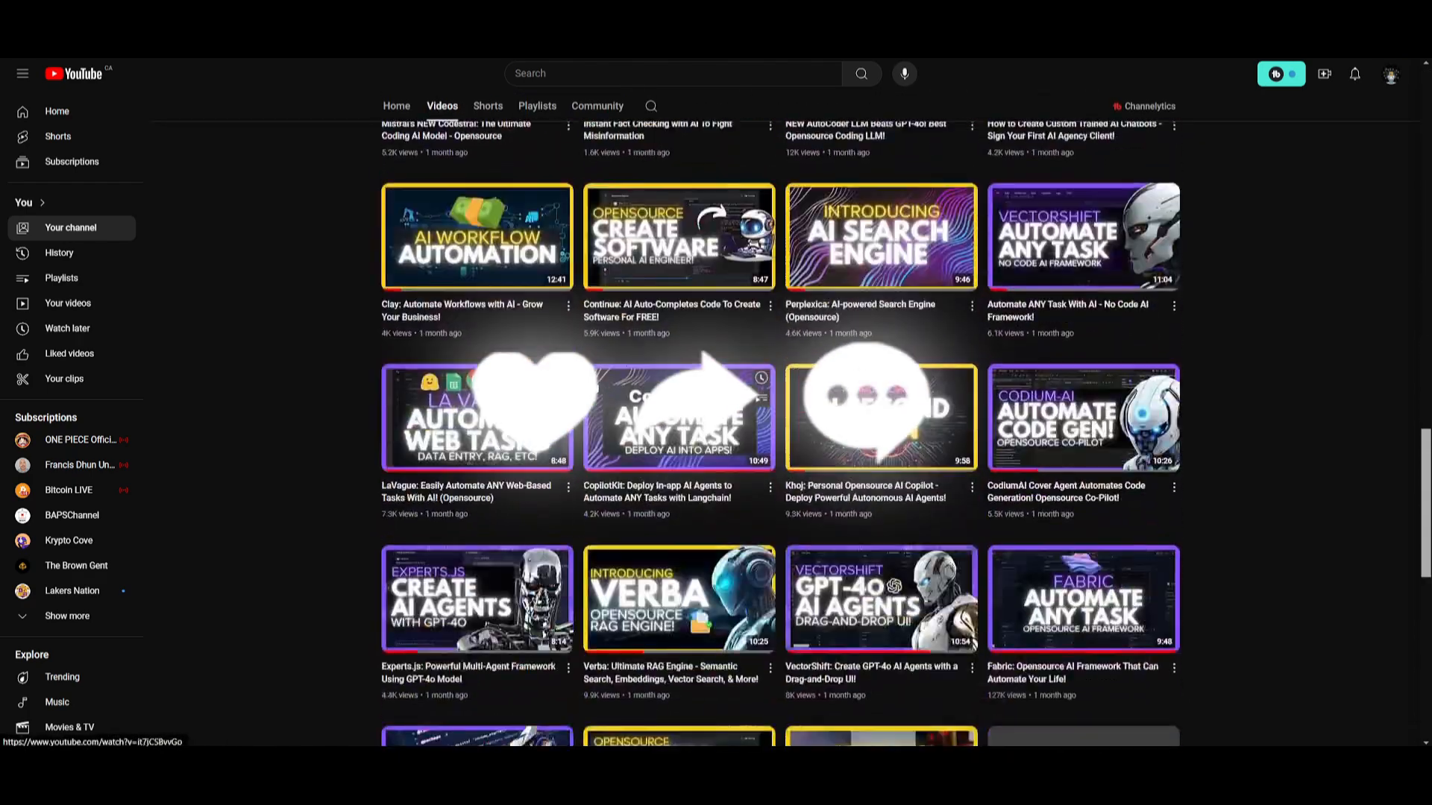
scroll(down, 3)
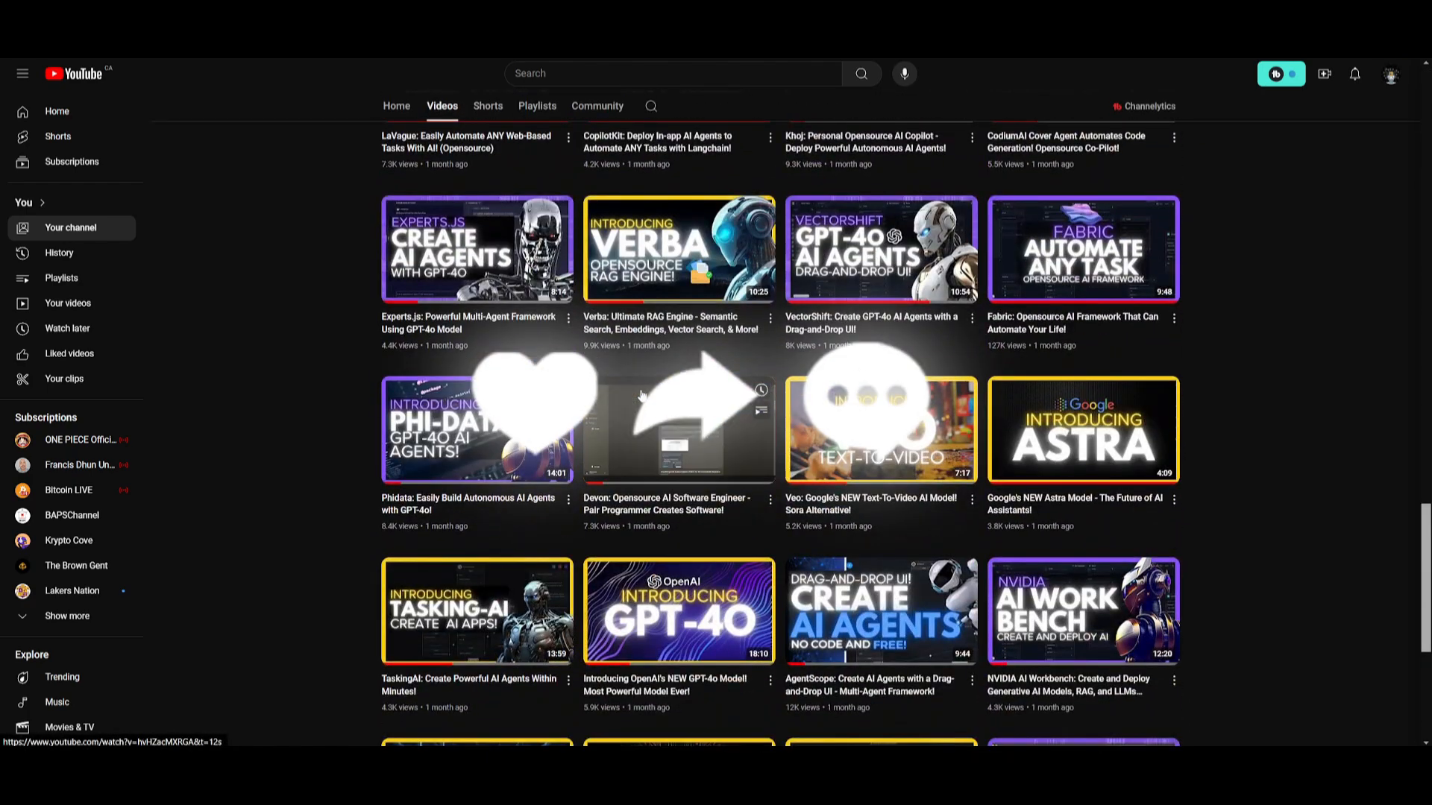
scroll(down, 3)
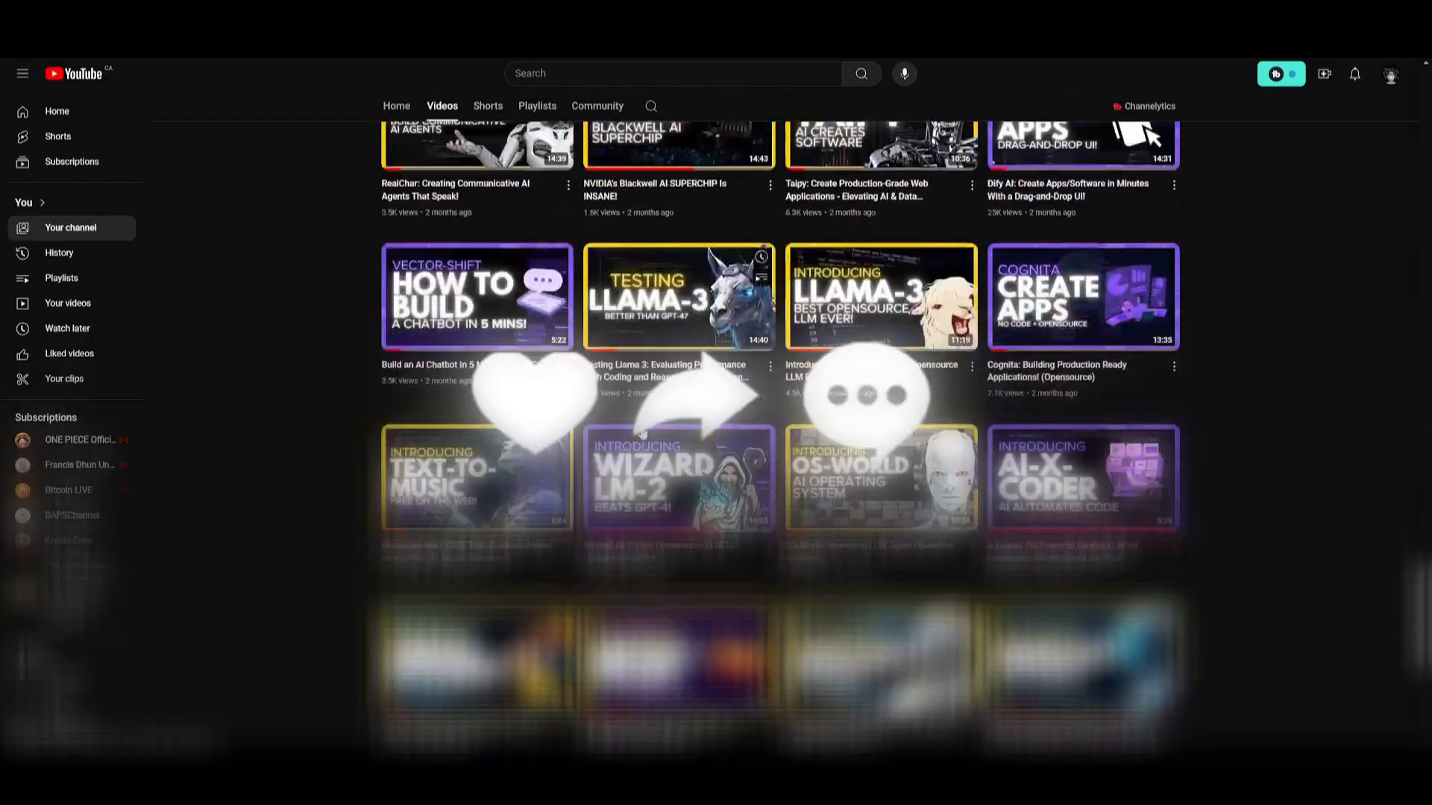
scroll(down, 3)
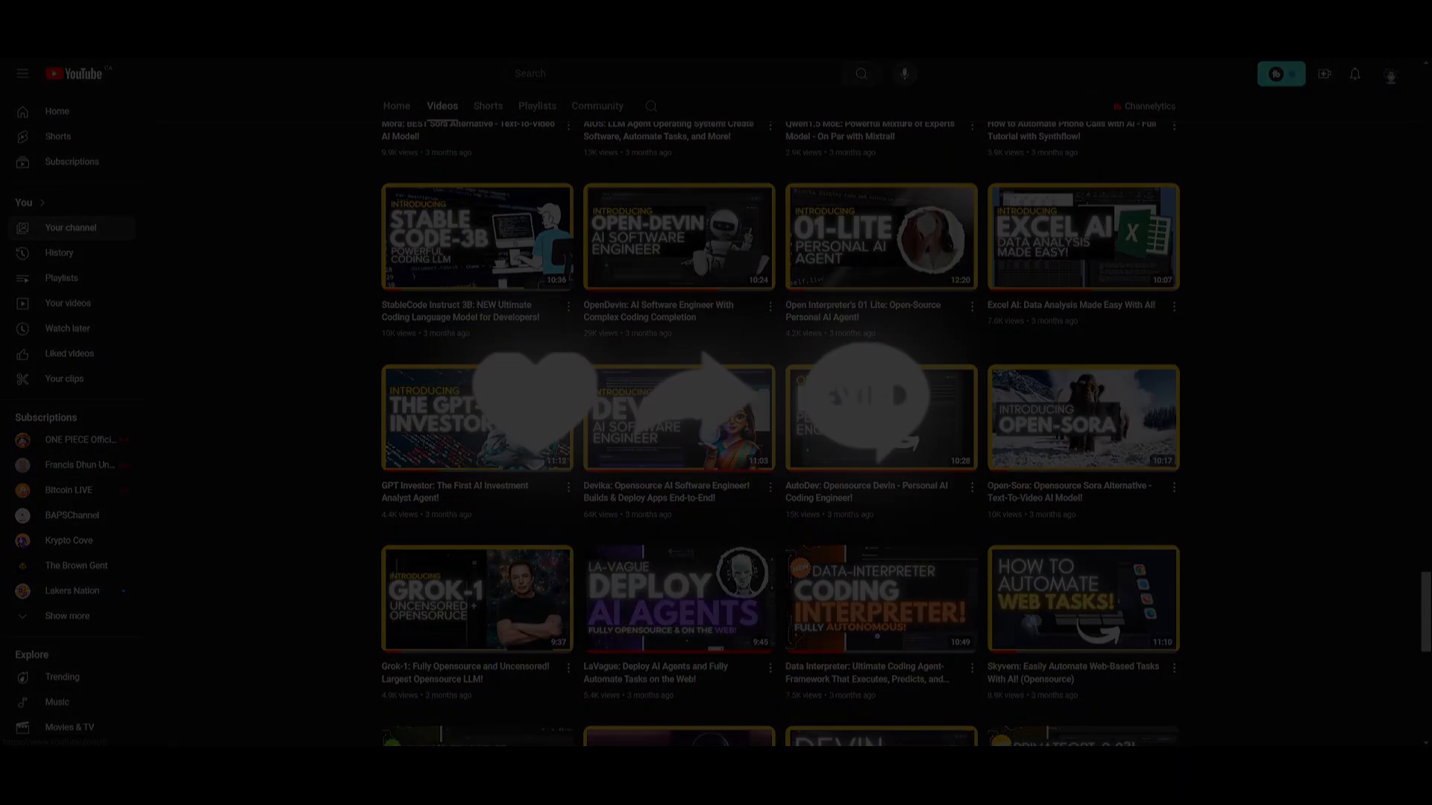